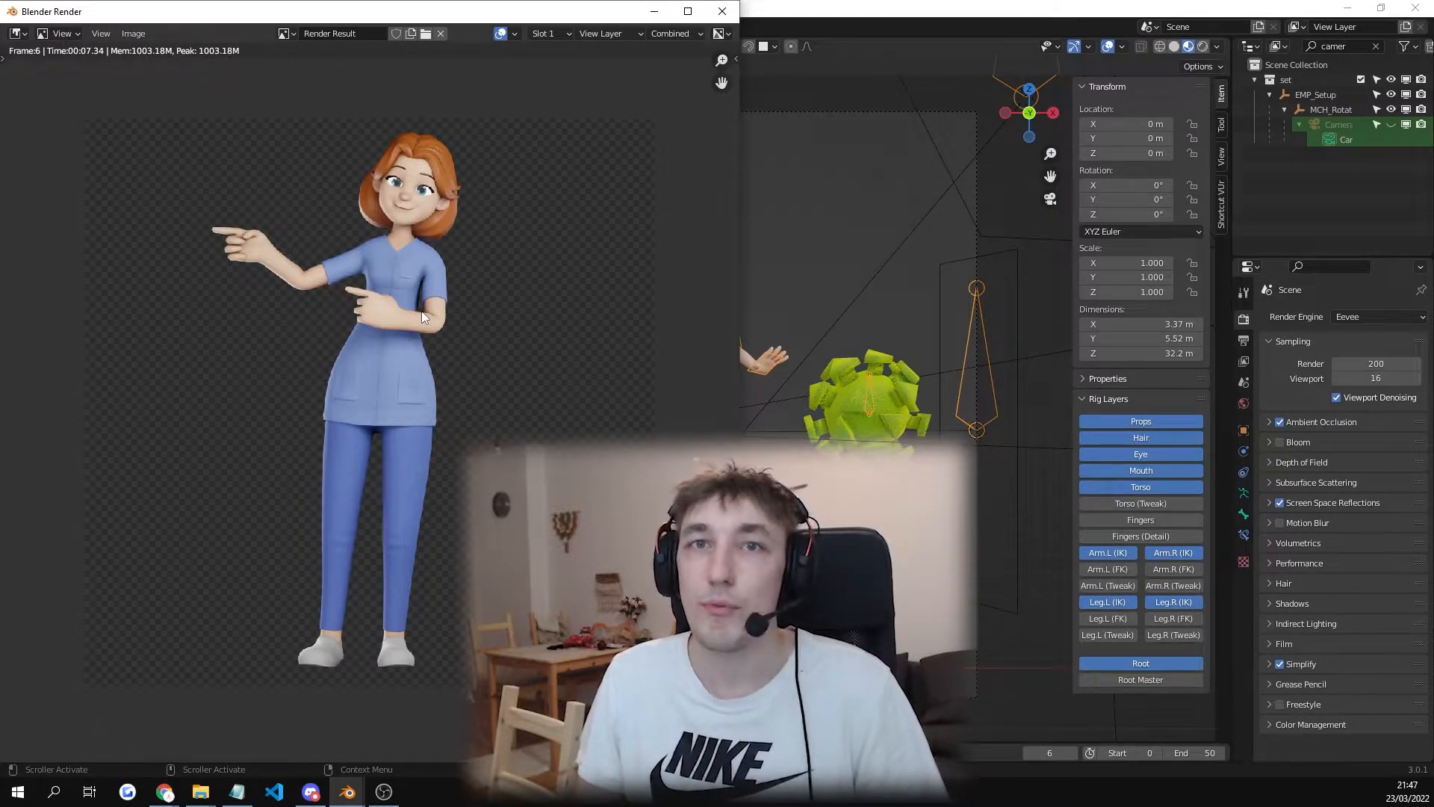
# Close the finished render result of the pointing nurse
pyautogui.click(1377, 317)
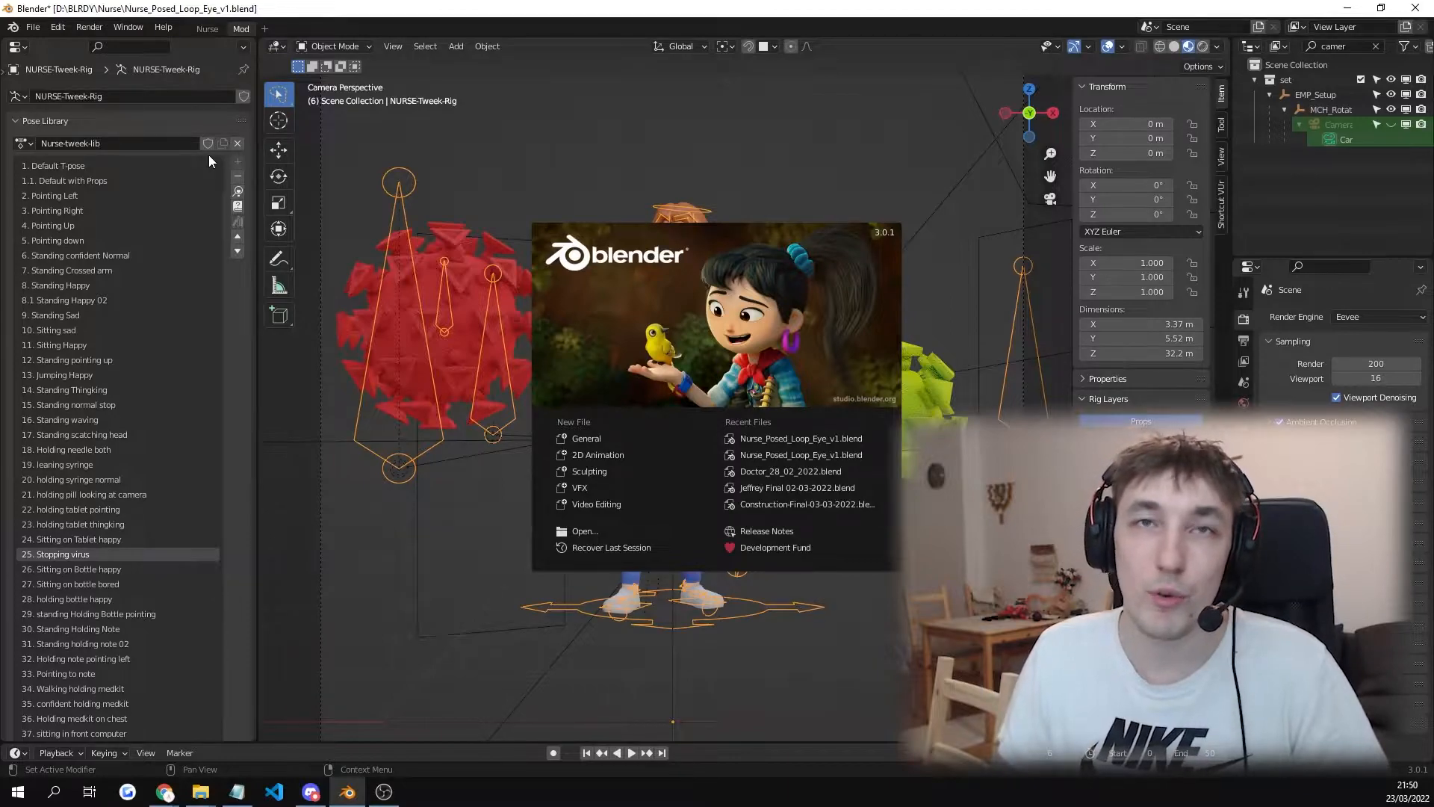
pyautogui.moveTo(260, 576)
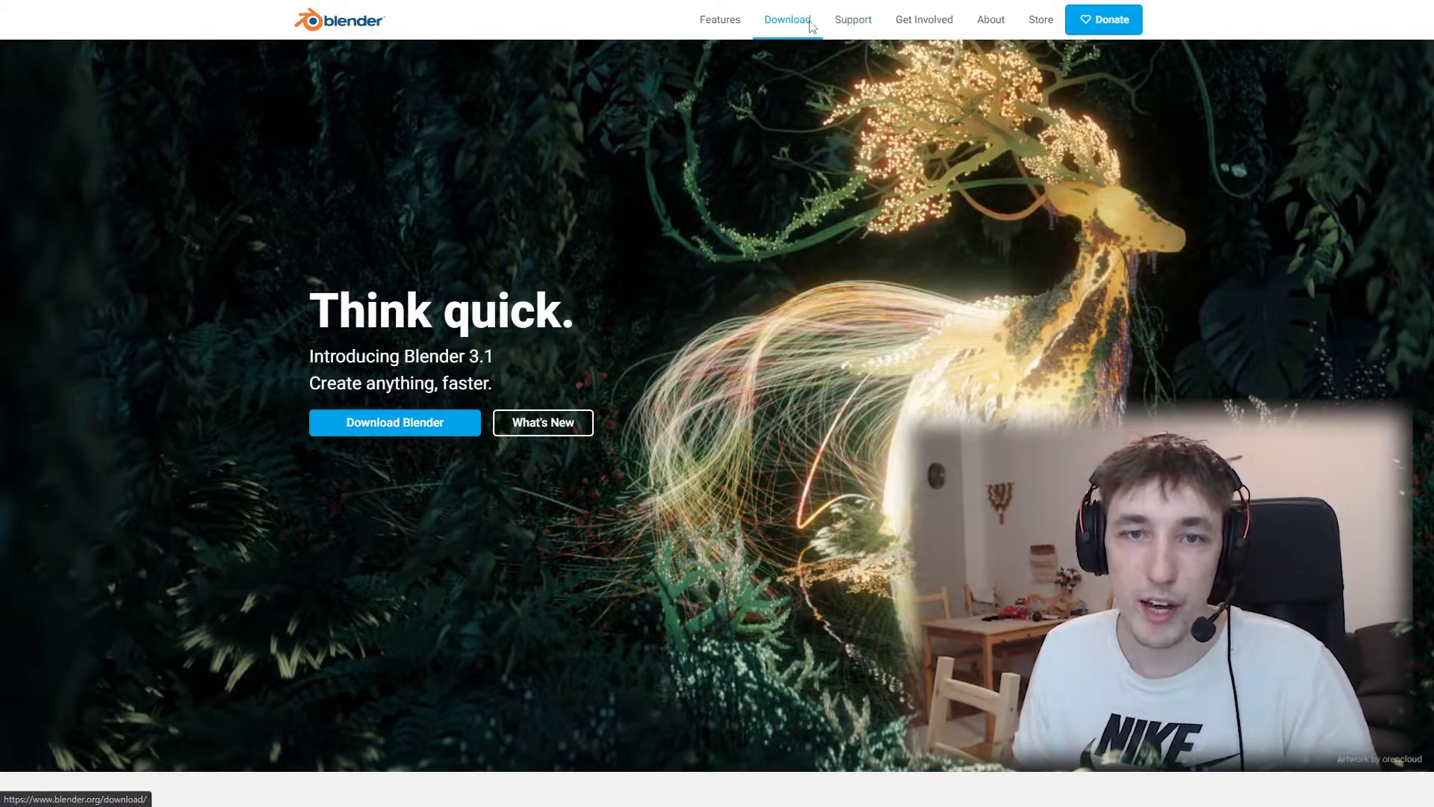
# Go to the Blender 3.1 download page from the blender.org navigation bar
pyautogui.click(785, 19)
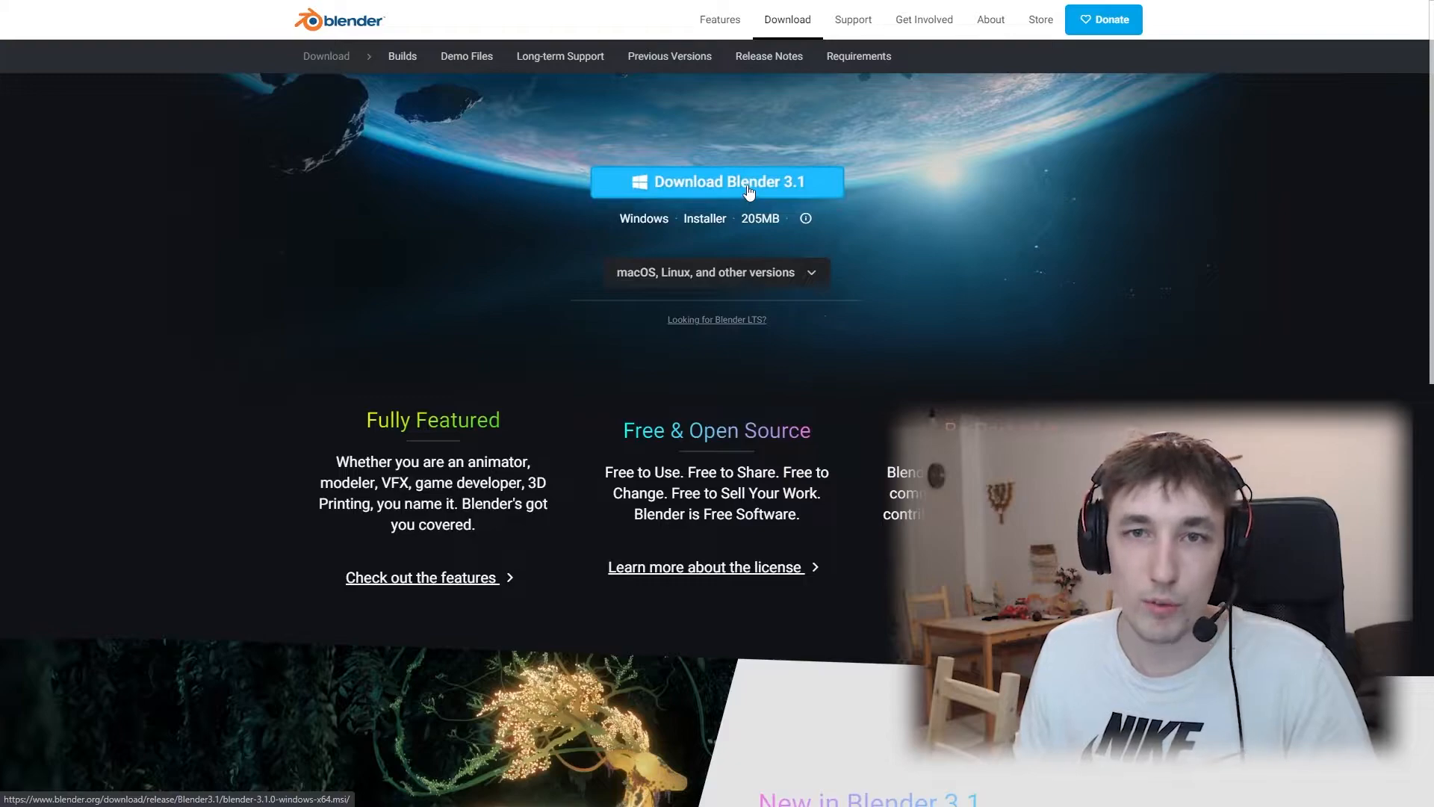
pyautogui.moveTo(782, 199)
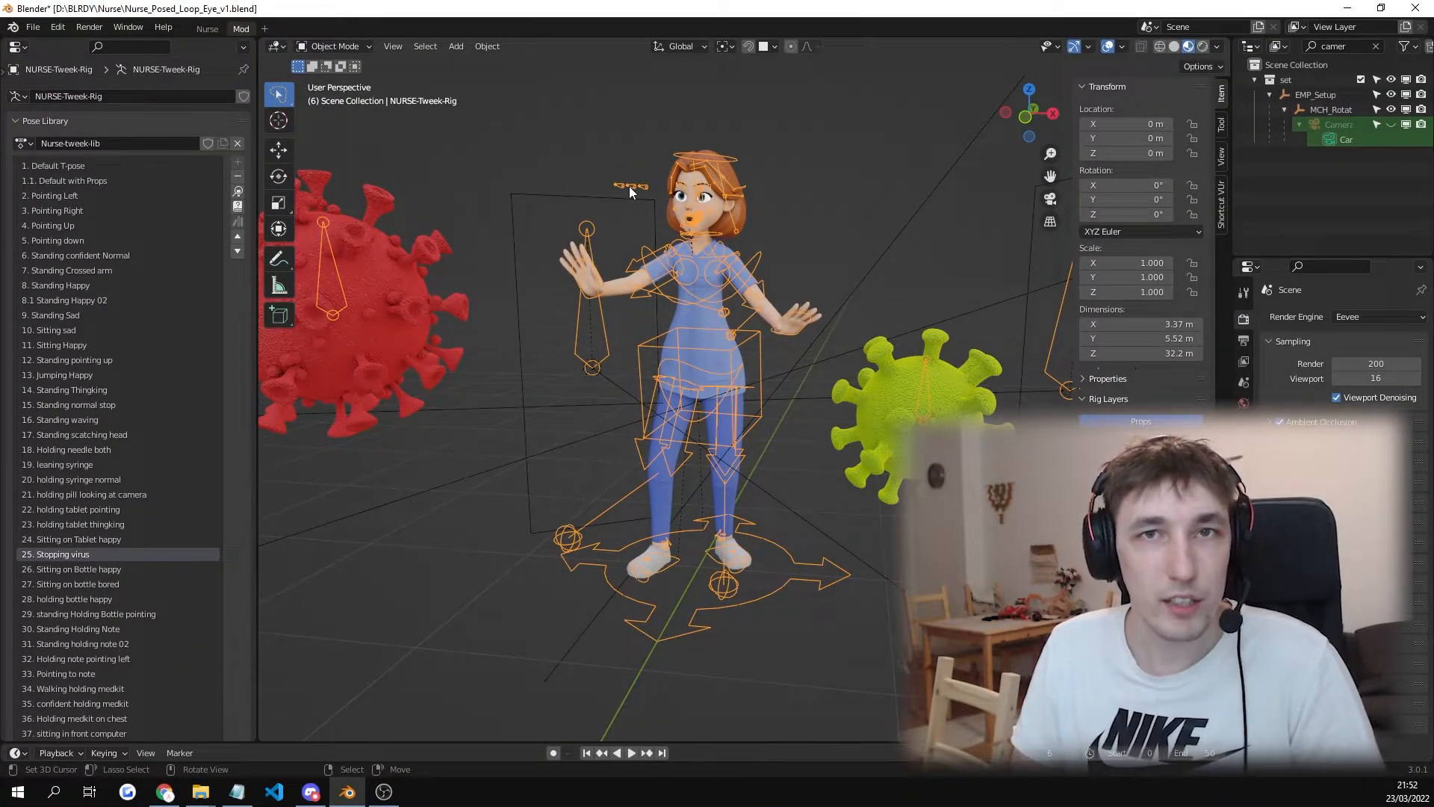
pyautogui.moveTo(584, 197)
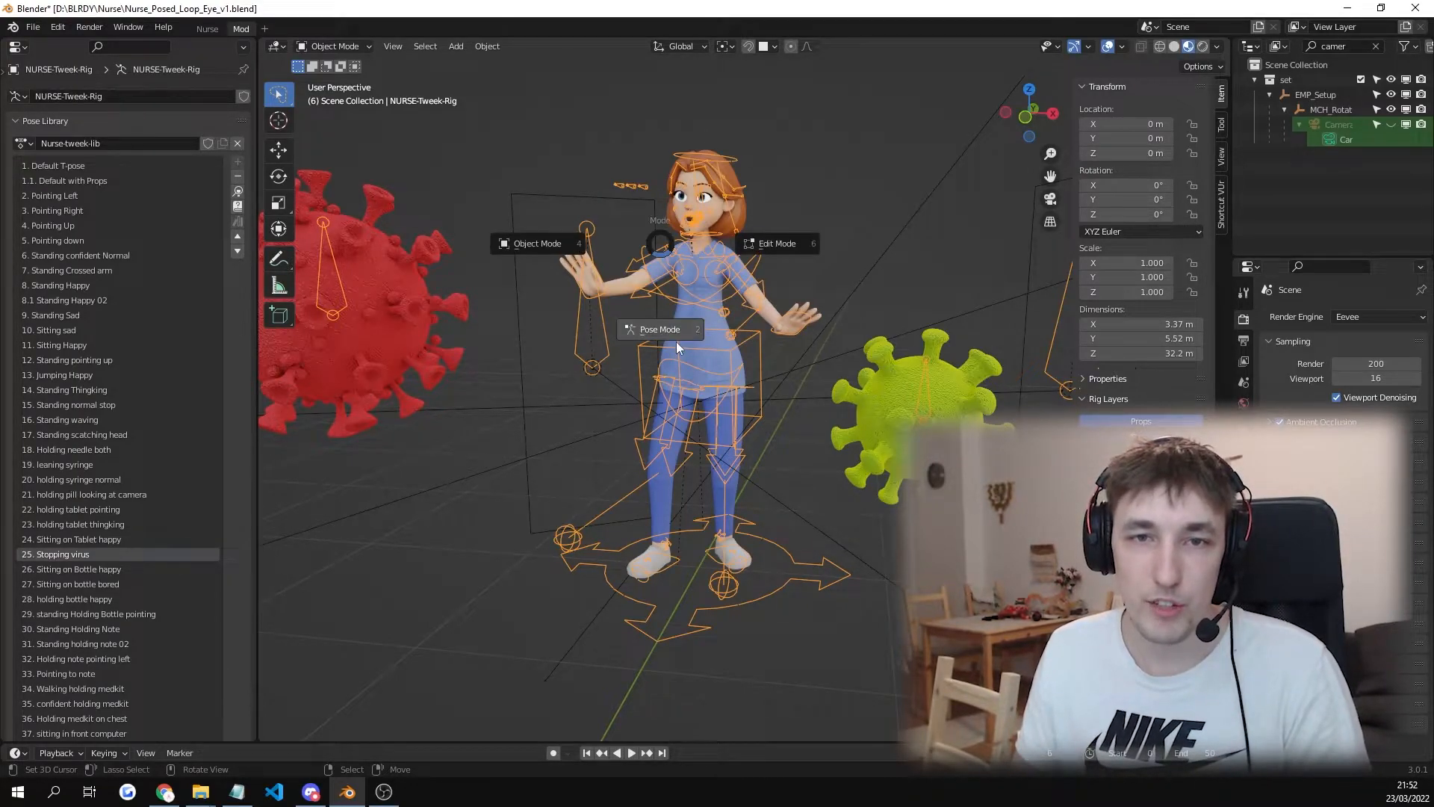
# Switch the nurse rig from Object Mode into Pose Mode
pyautogui.click(658, 329)
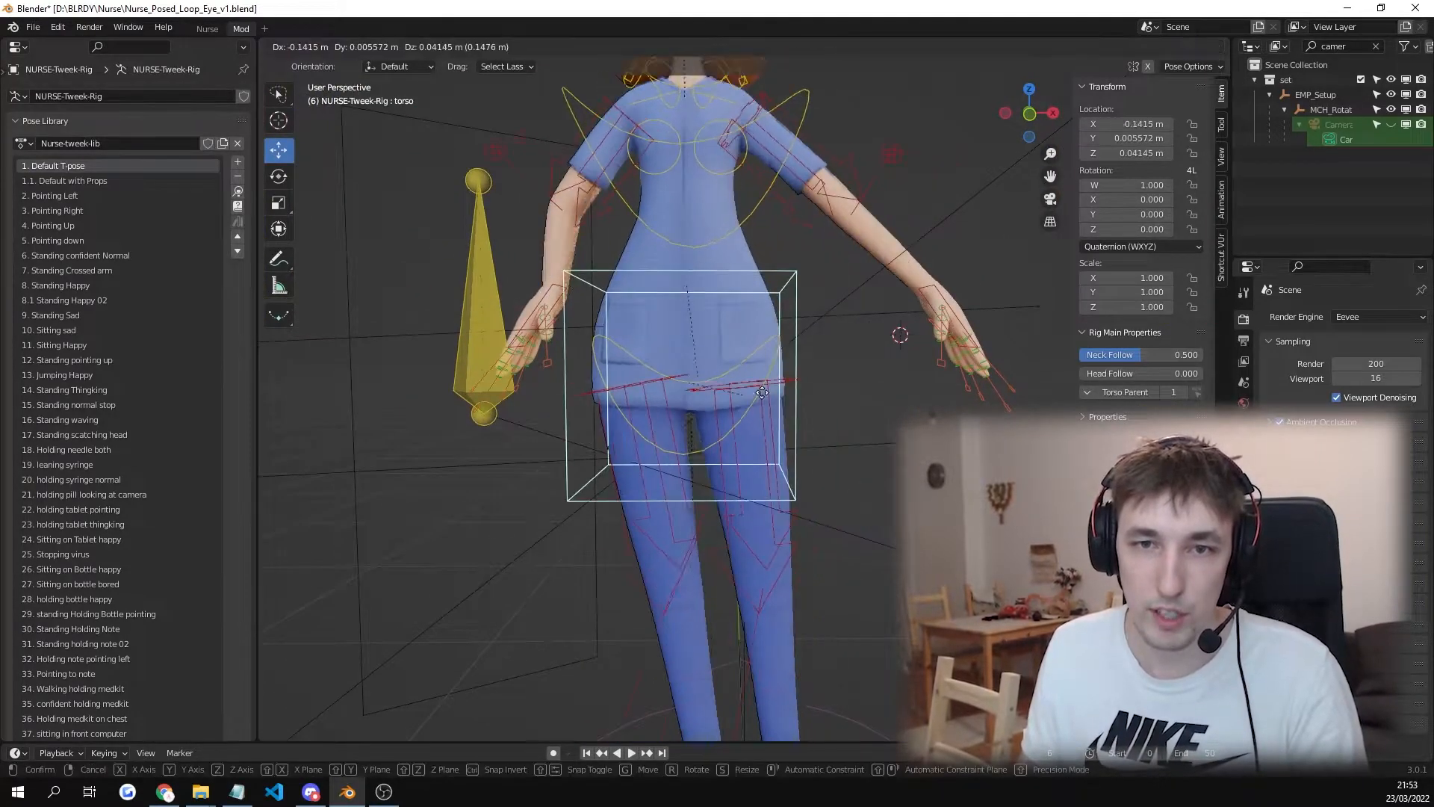
# Shift the torso sideways, adjust the HairTop control and tilt the EyeBrow01_R control
pyautogui.moveTo(762, 393); pyautogui.dragTo(781, 372)
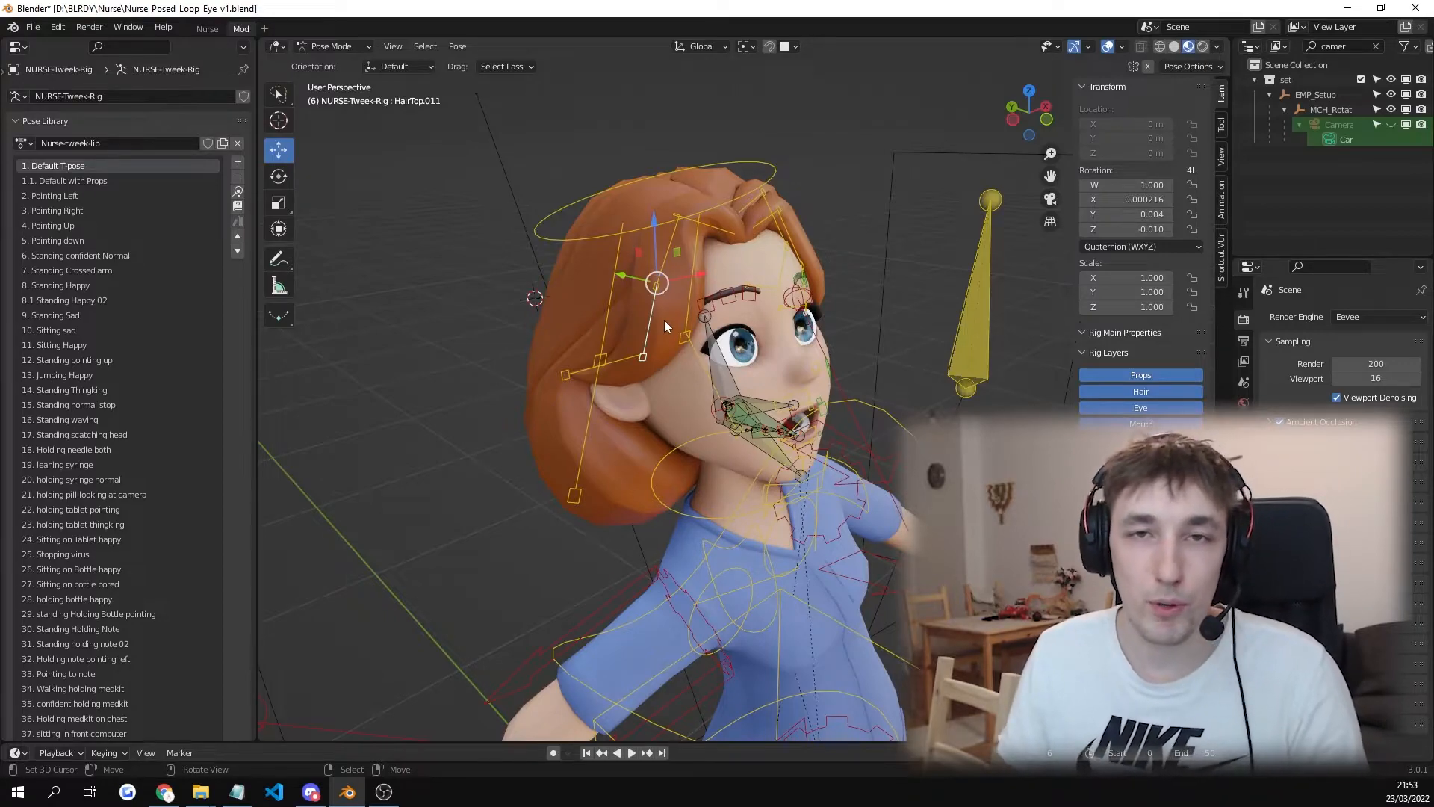
pyautogui.moveTo(668, 320); pyautogui.dragTo(777, 275)
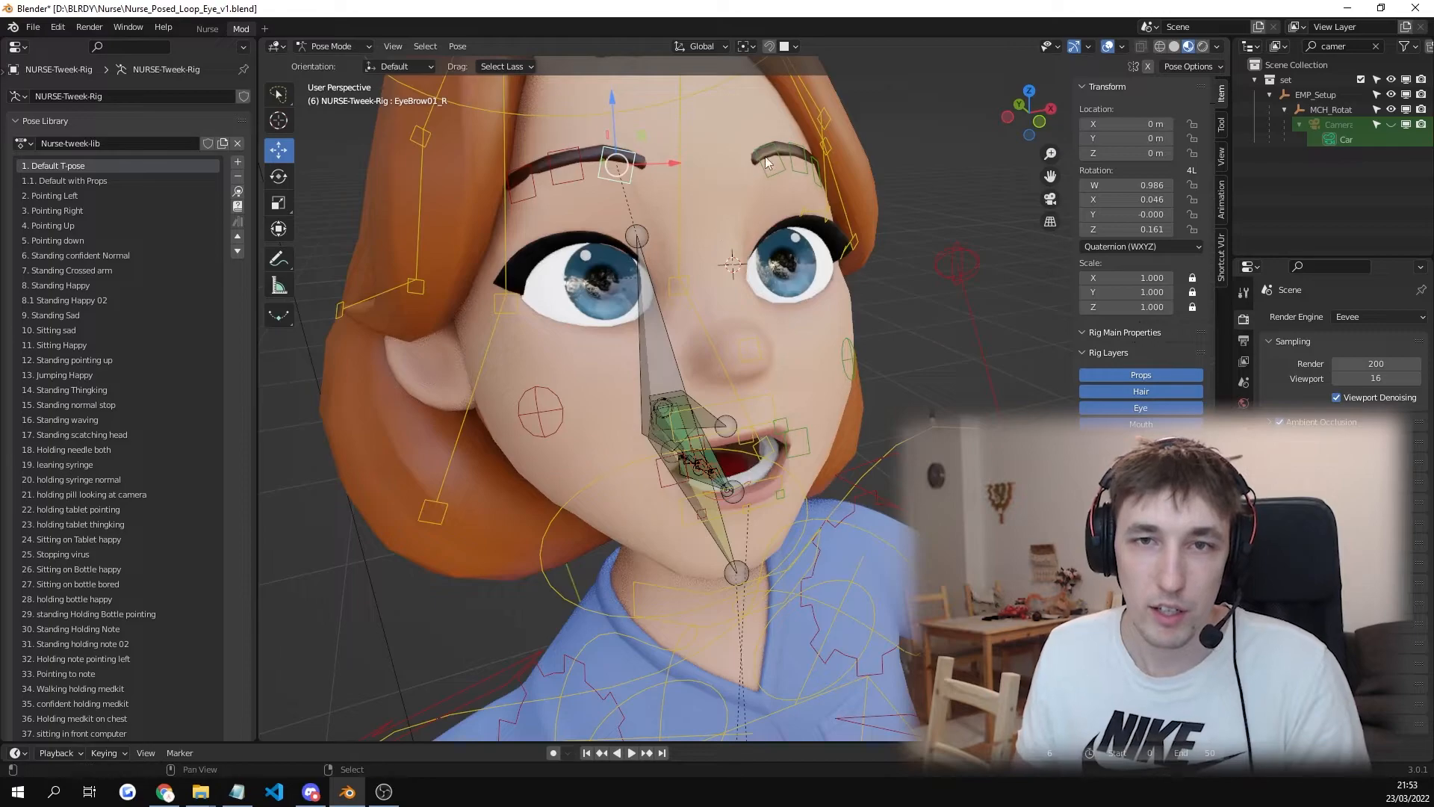
pyautogui.moveTo(750, 165); pyautogui.dragTo(755, 148)
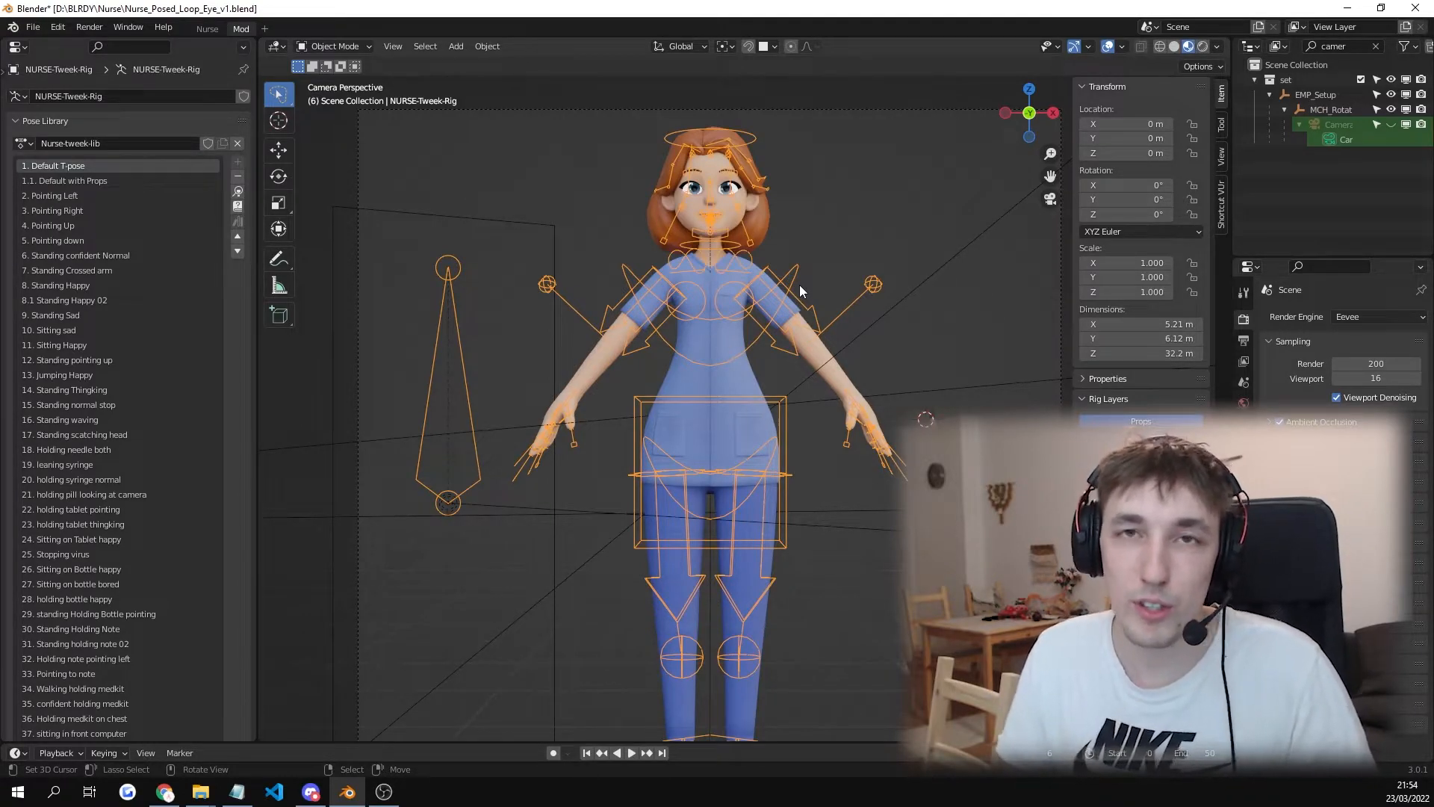
pyautogui.moveTo(291, 236)
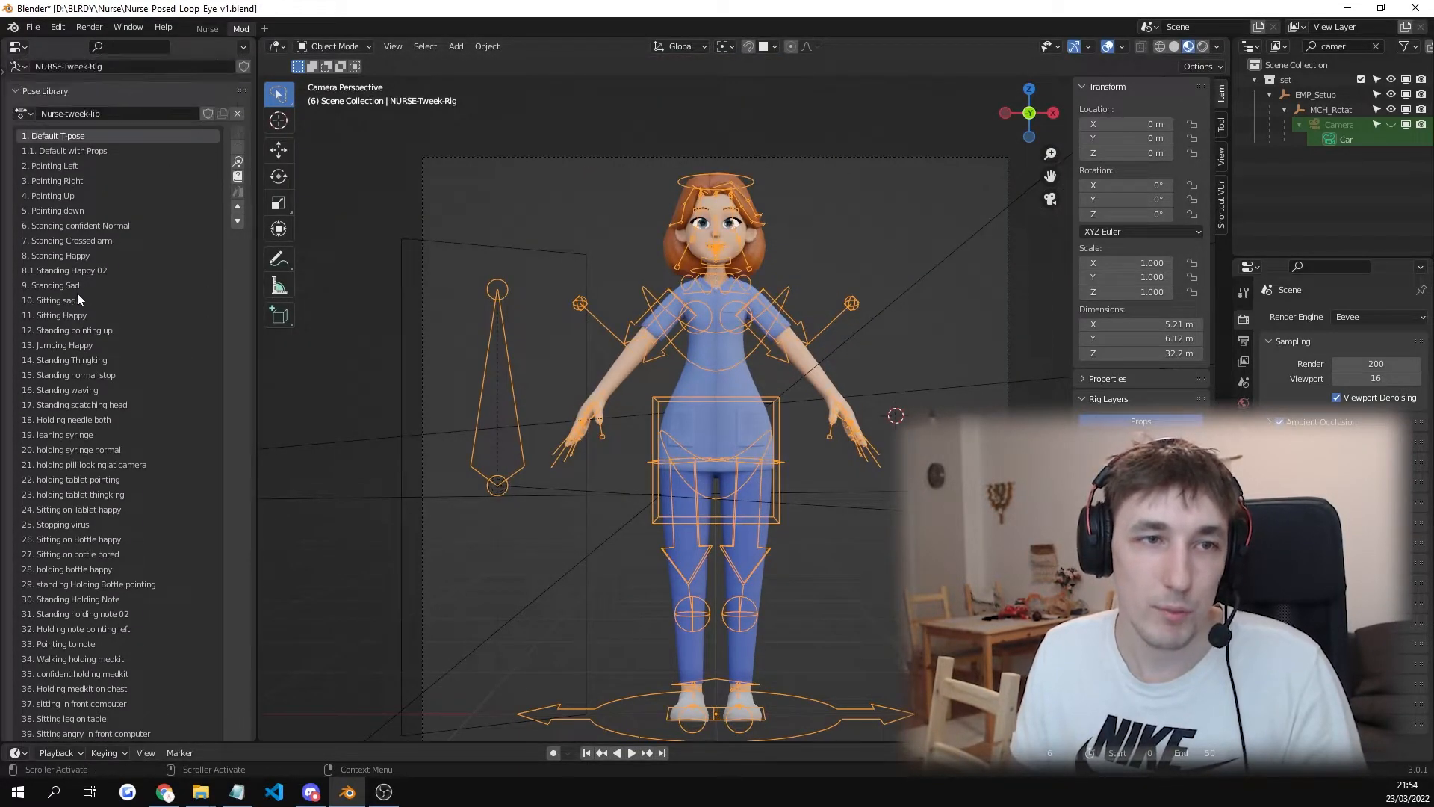
# Apply '1. Default T-pose' from the Pose Library to the nurse rig
pyautogui.click(55, 301)
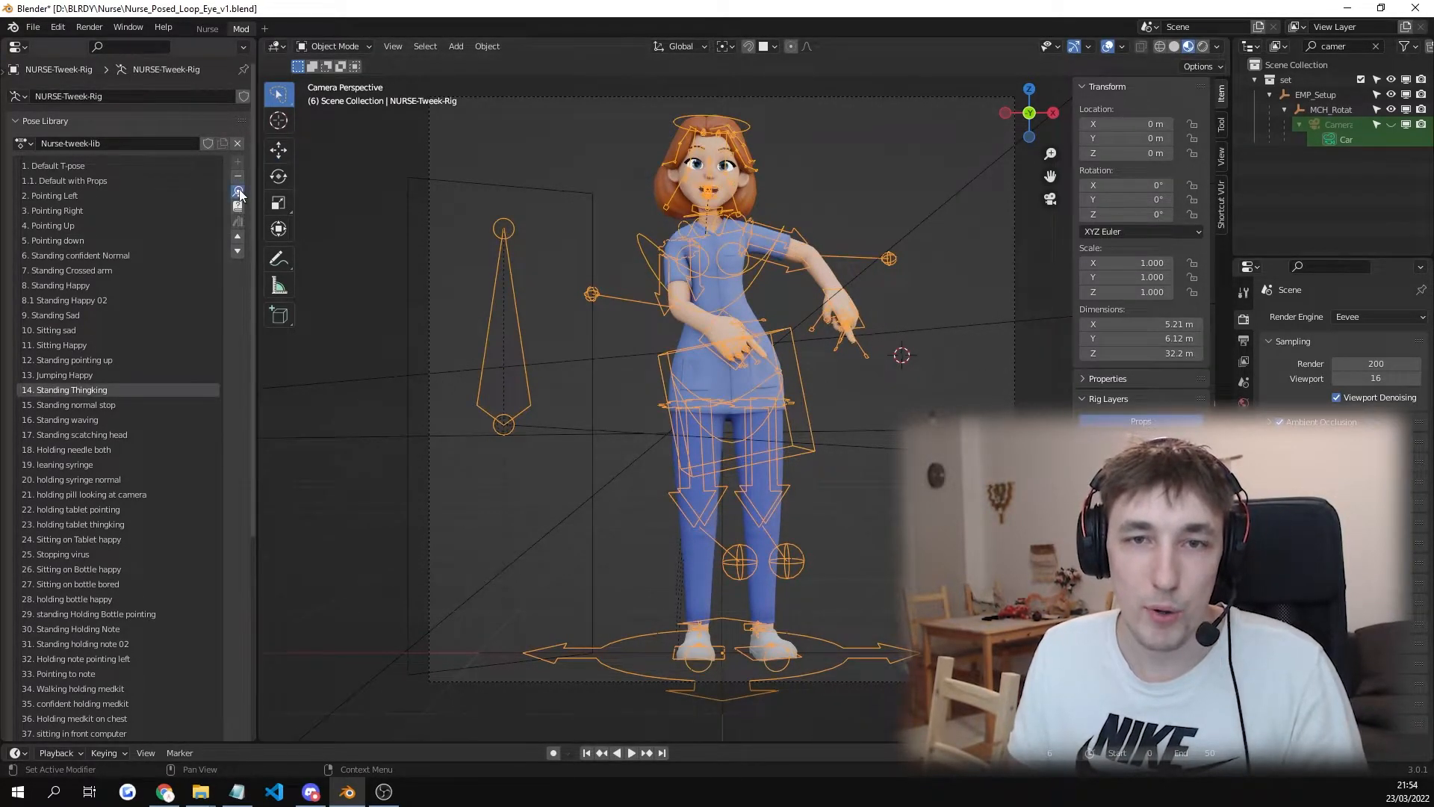
# Apply Standing Thinking, Holding needle both and Standing pointing up from the pose library
pyautogui.click(73, 450)
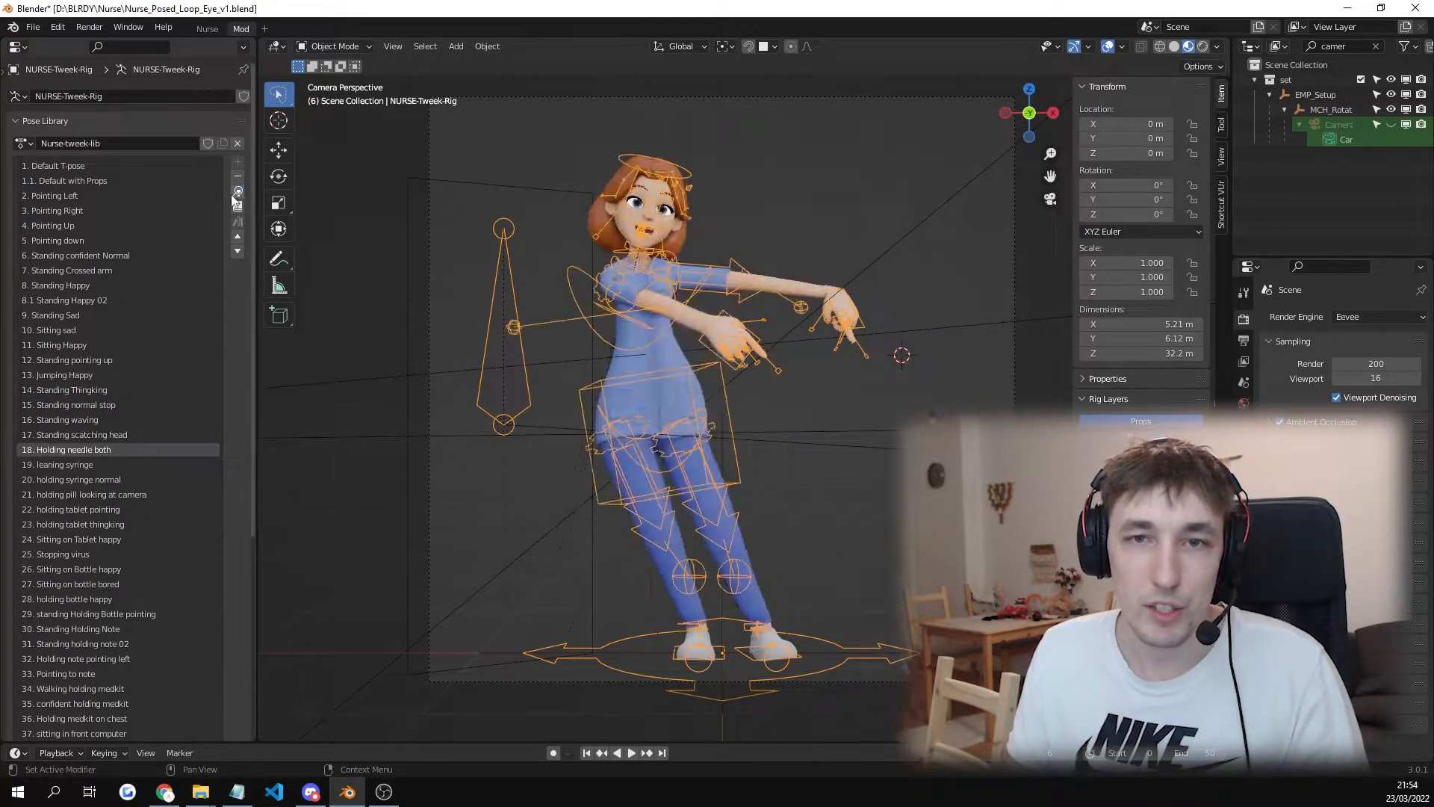
pyautogui.click(59, 552)
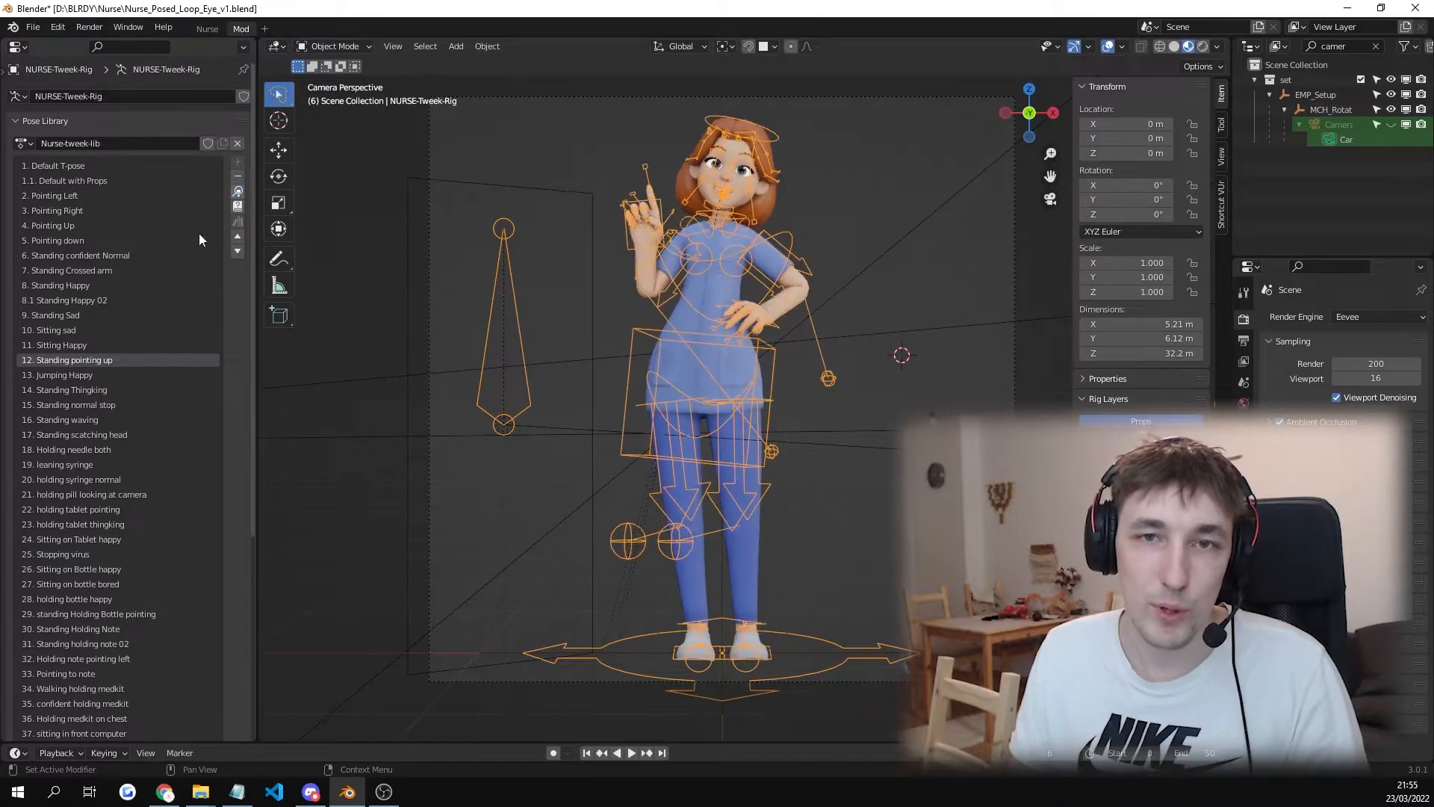
pyautogui.click(60, 345)
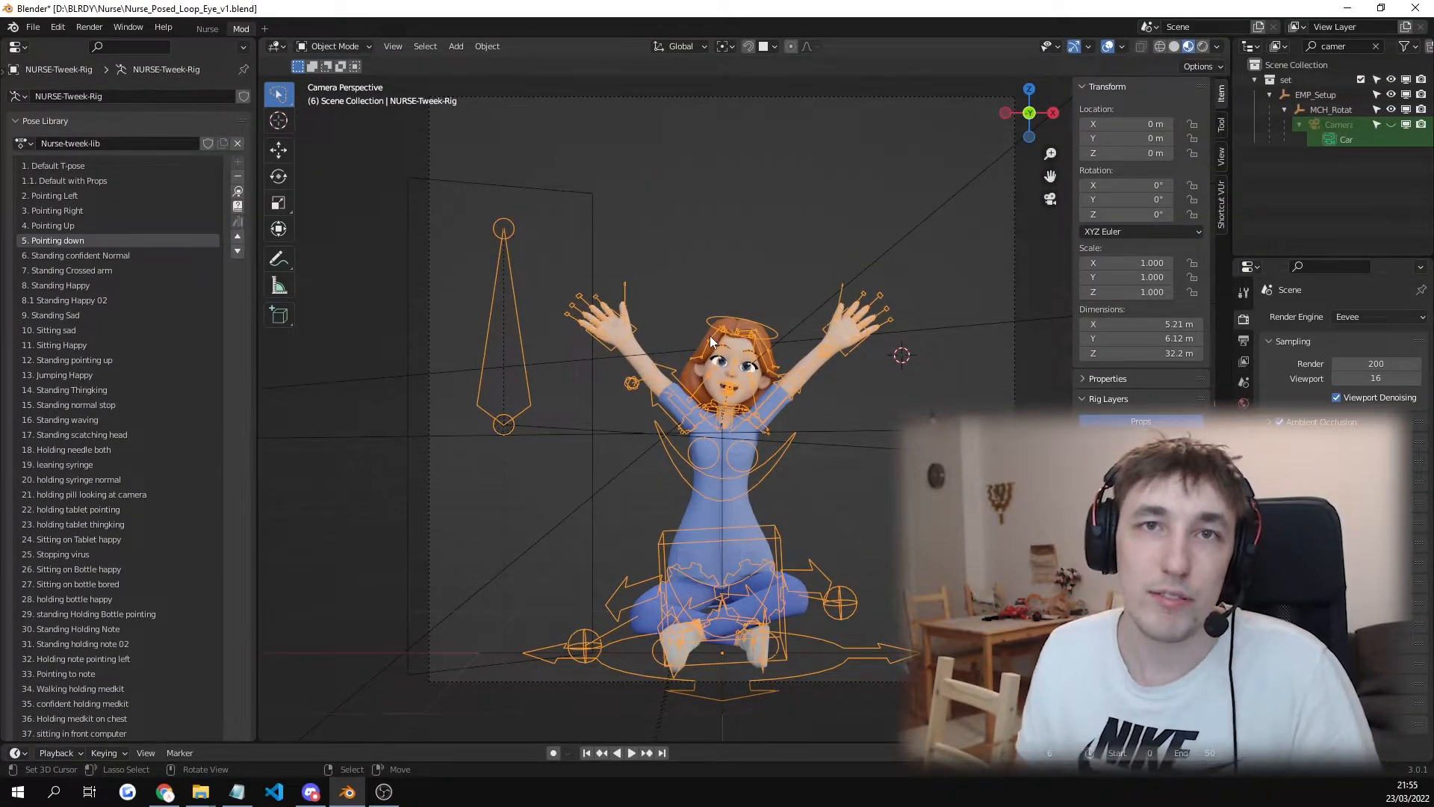
# Render the camera view of the cross-legged nurse and save the result as a PNG image
pyautogui.click(88, 27)
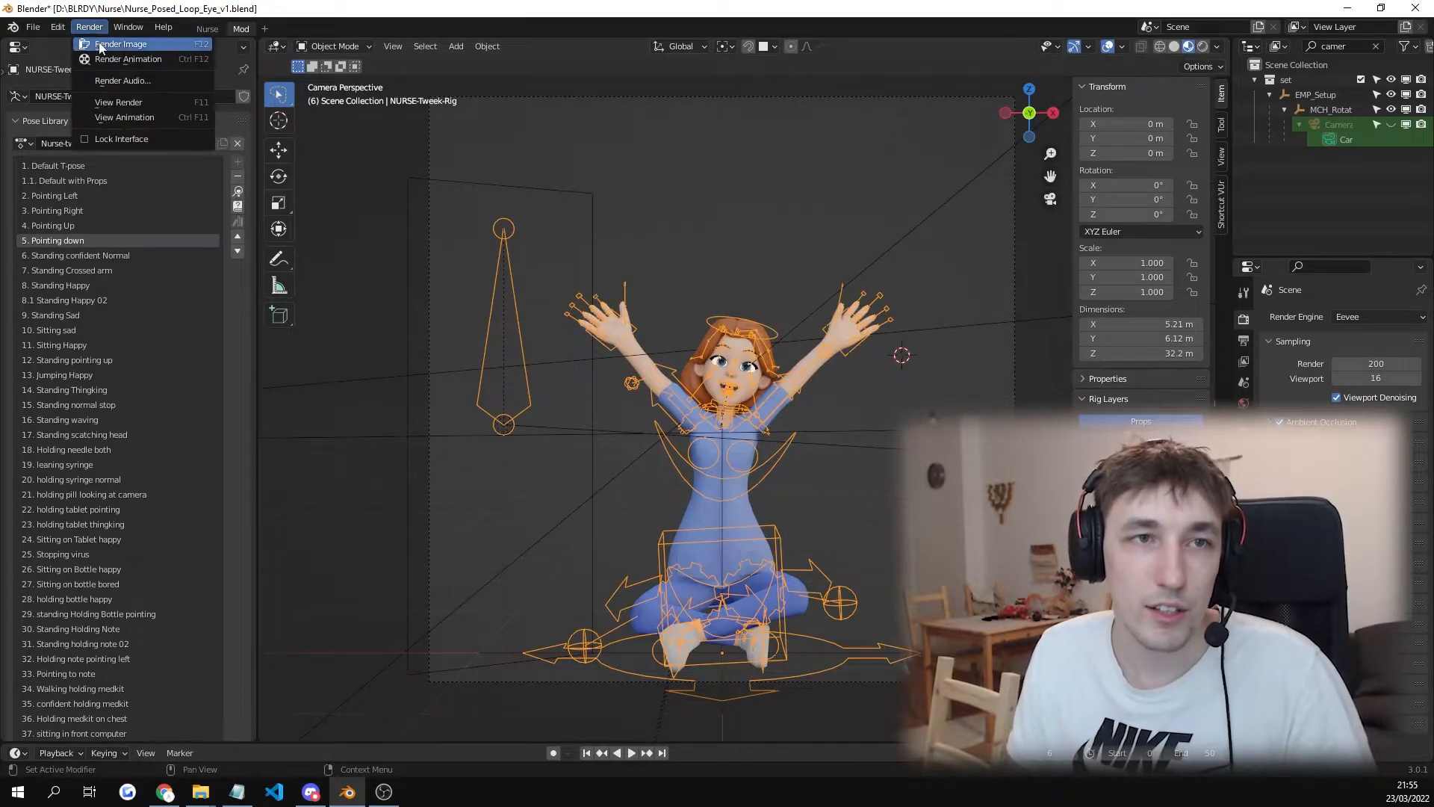
pyautogui.click(120, 43)
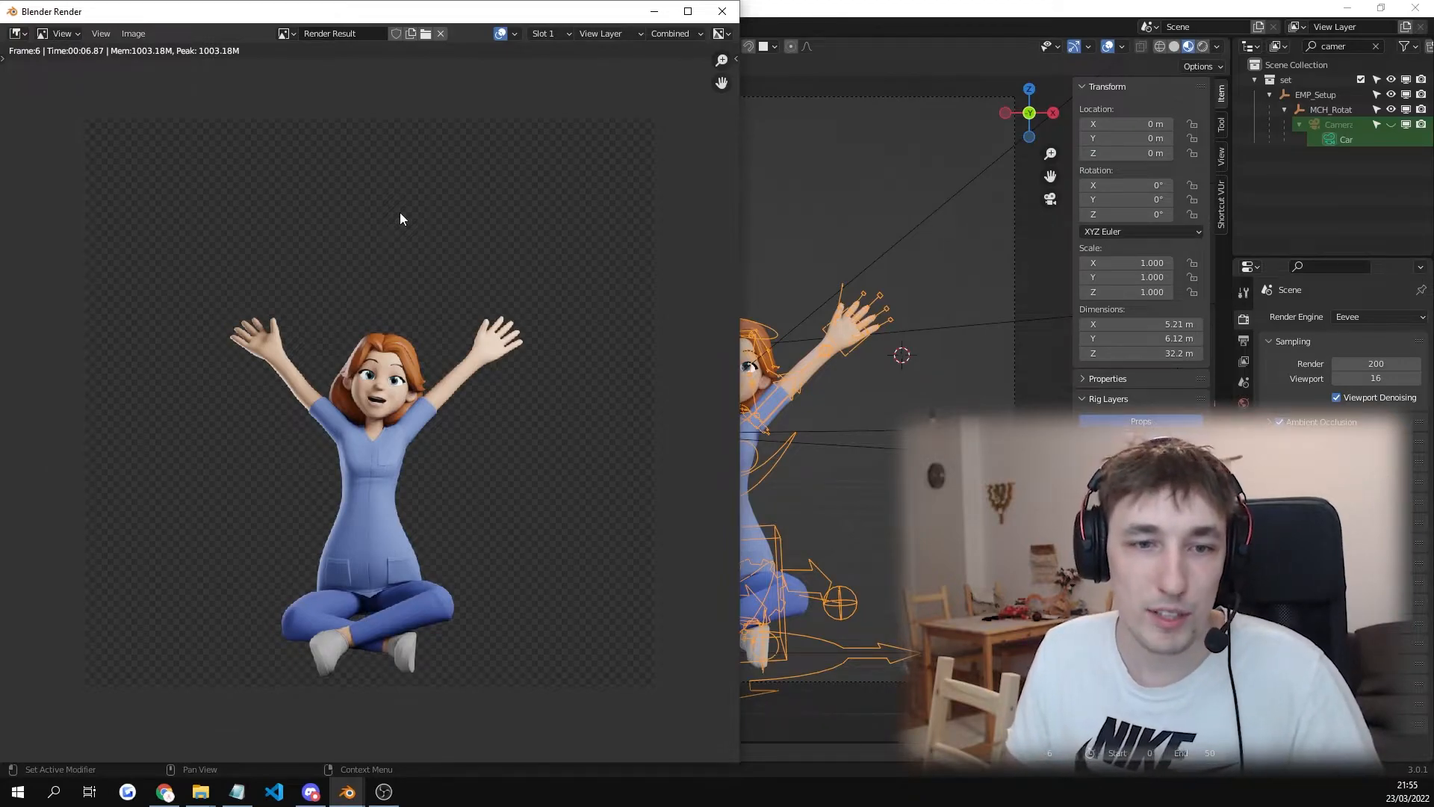
pyautogui.moveTo(407, 127)
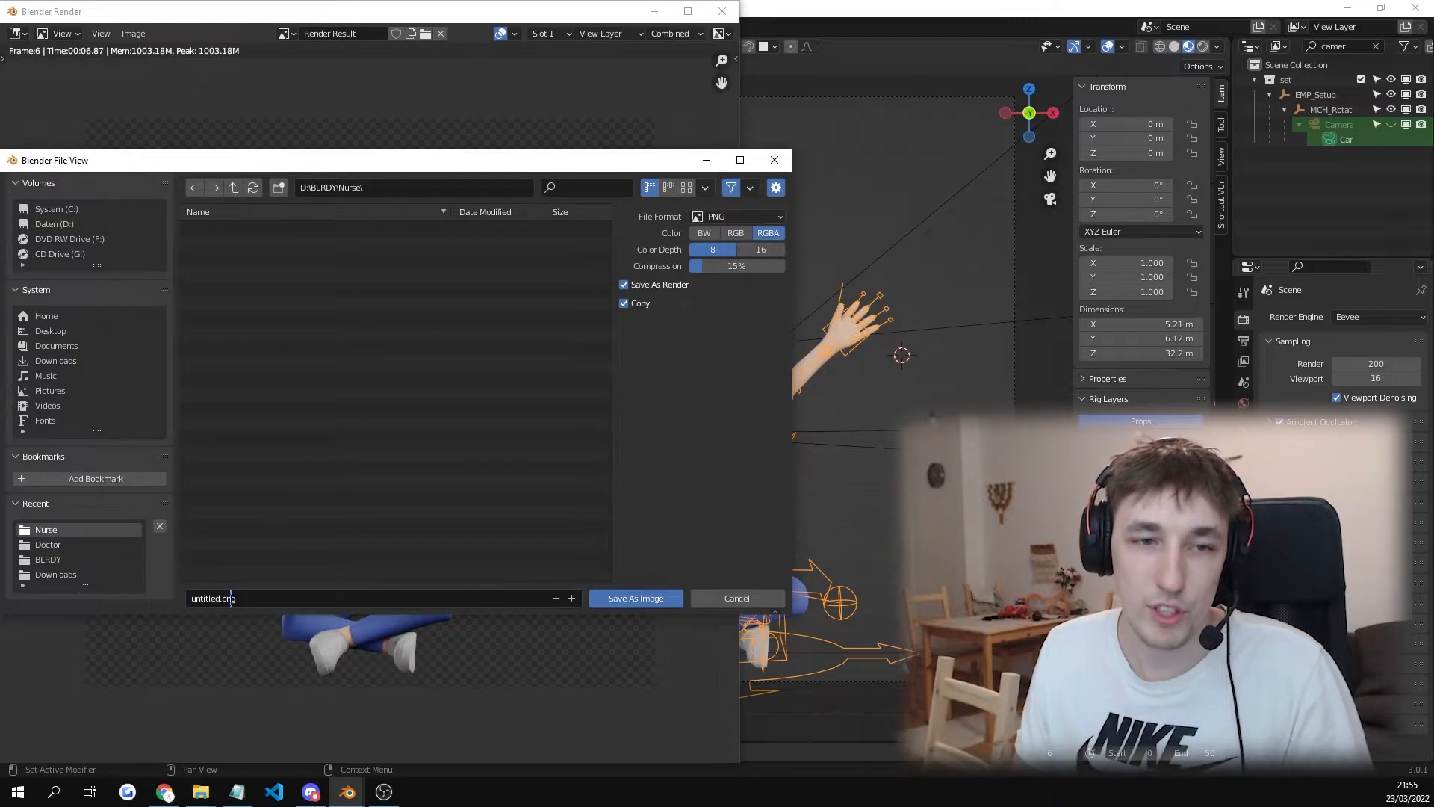
pyautogui.click(635, 598)
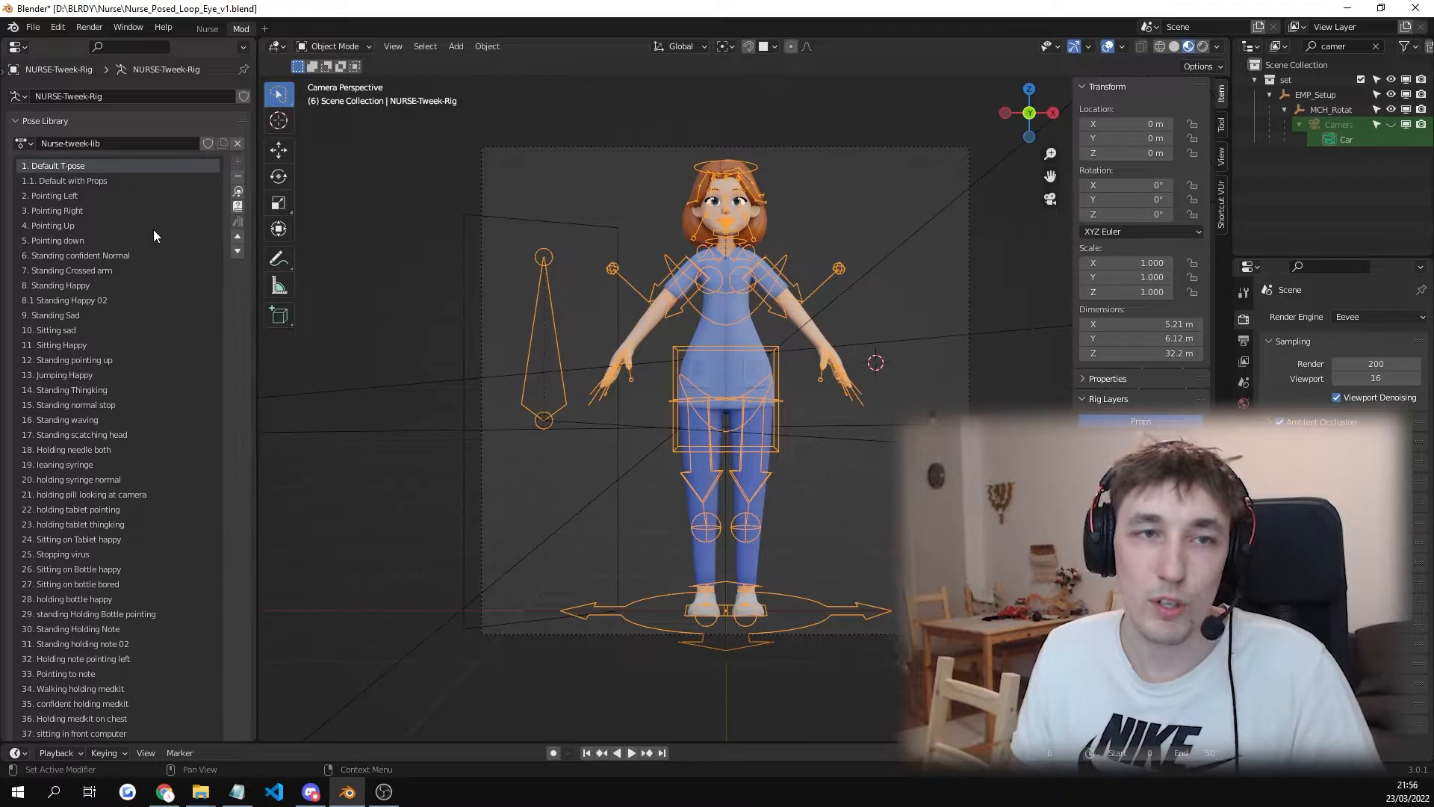
# Apply '1. Default T-pose' then '1.1 Default with Props' so the props scene appears
pyautogui.click(55, 195)
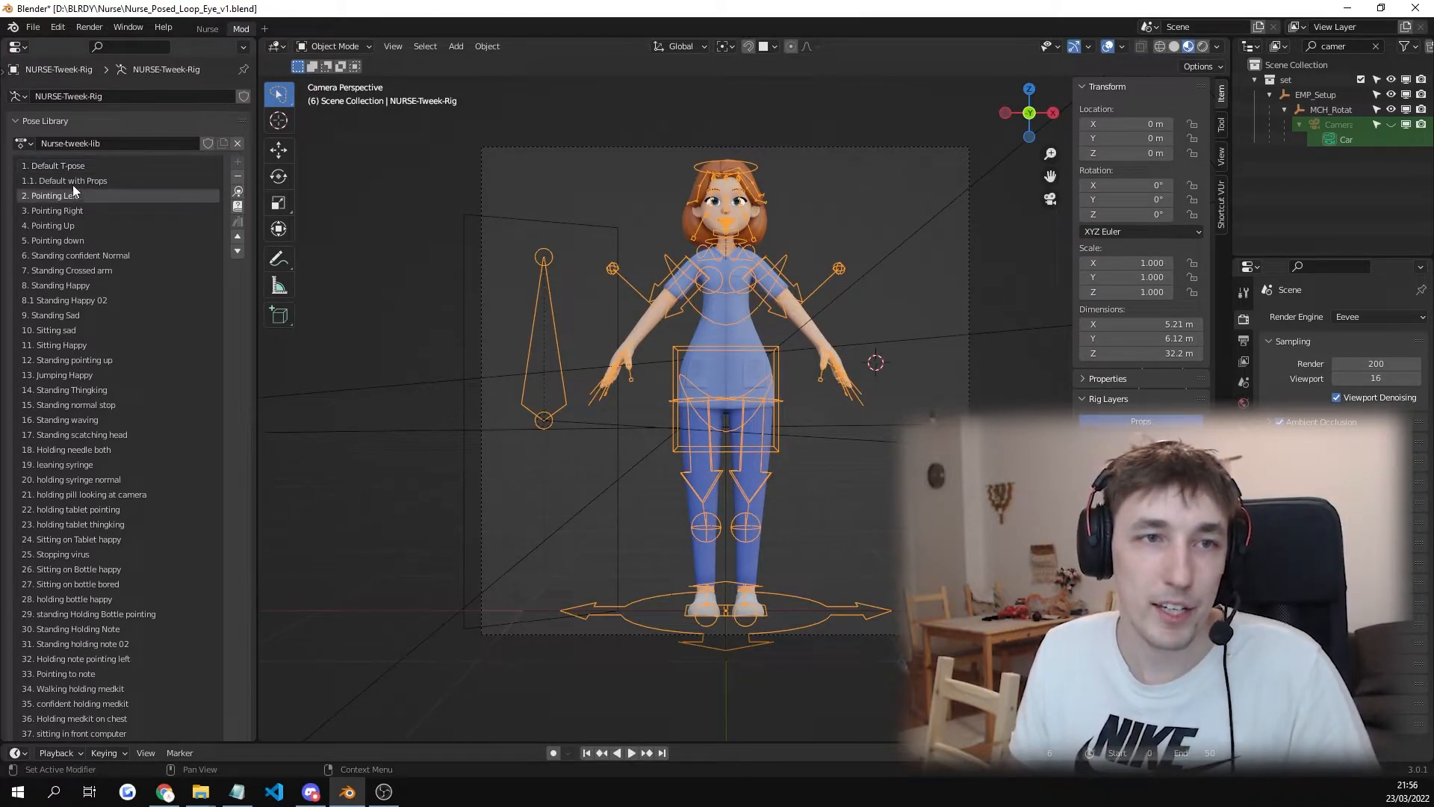
pyautogui.click(71, 181)
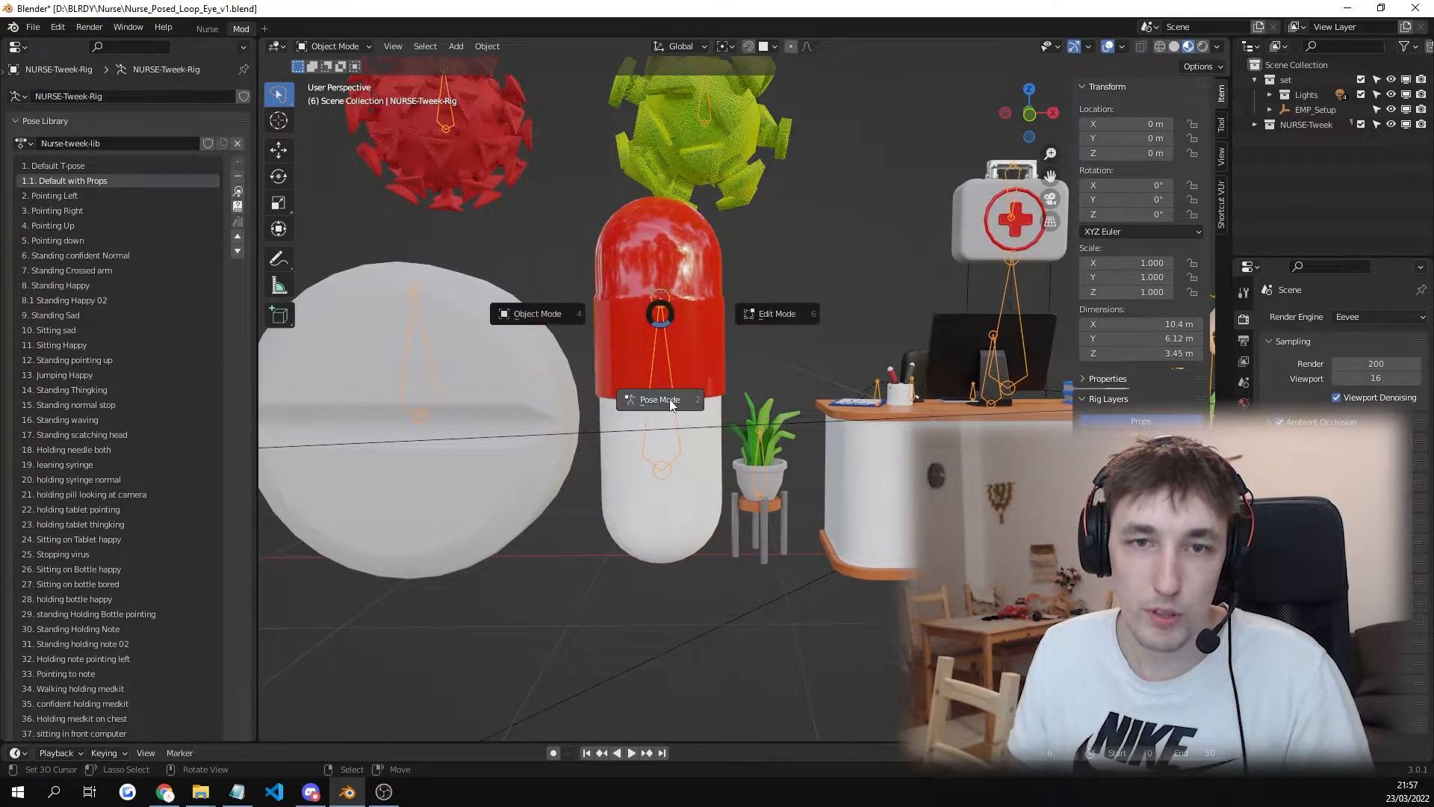
# Switch the nurse rig into Pose Mode via the mode pie menu
pyautogui.click(659, 401)
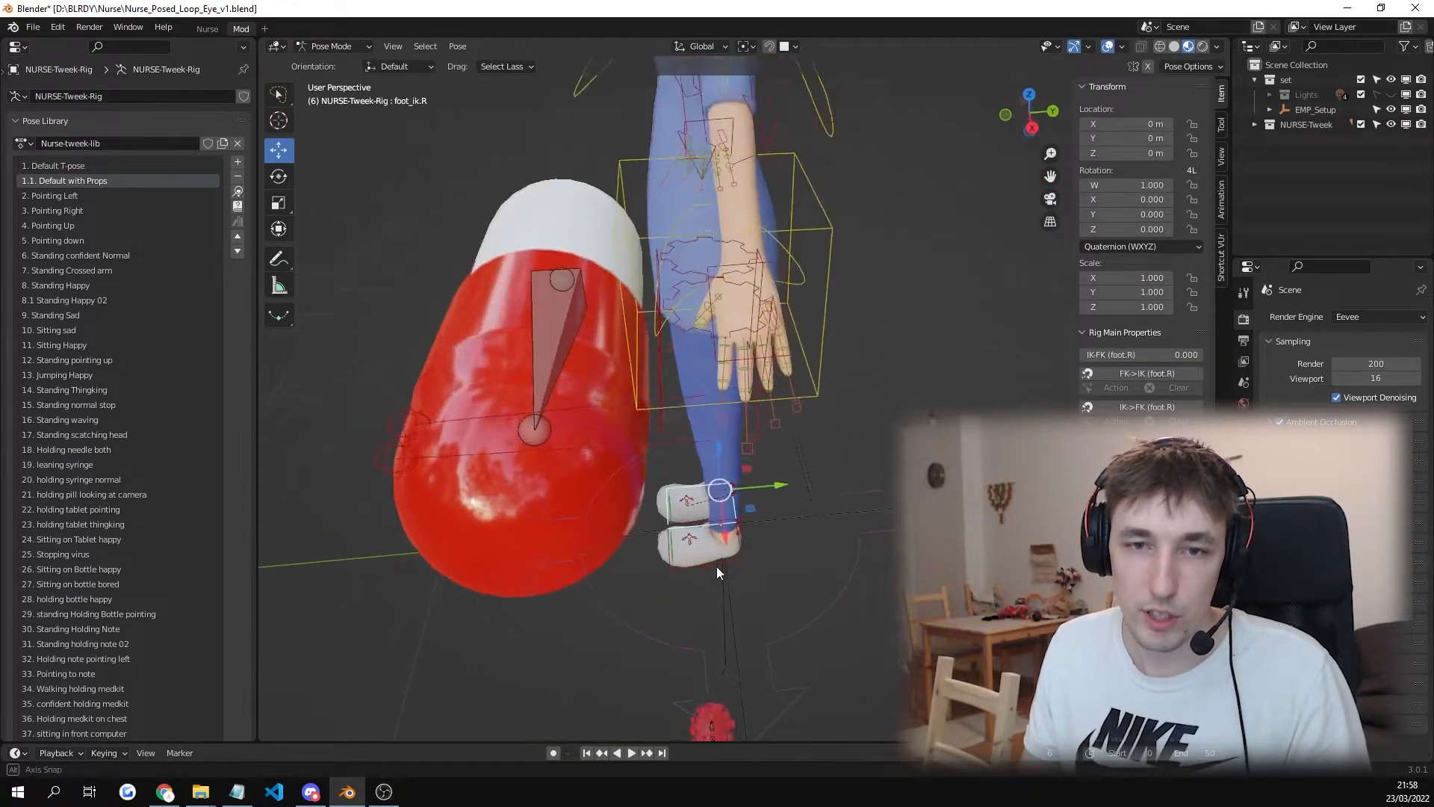
# Move the foot_ik.R bone to reposition the nurse's right foot for a new pose
pyautogui.moveTo(719, 572); pyautogui.dragTo(699, 487)
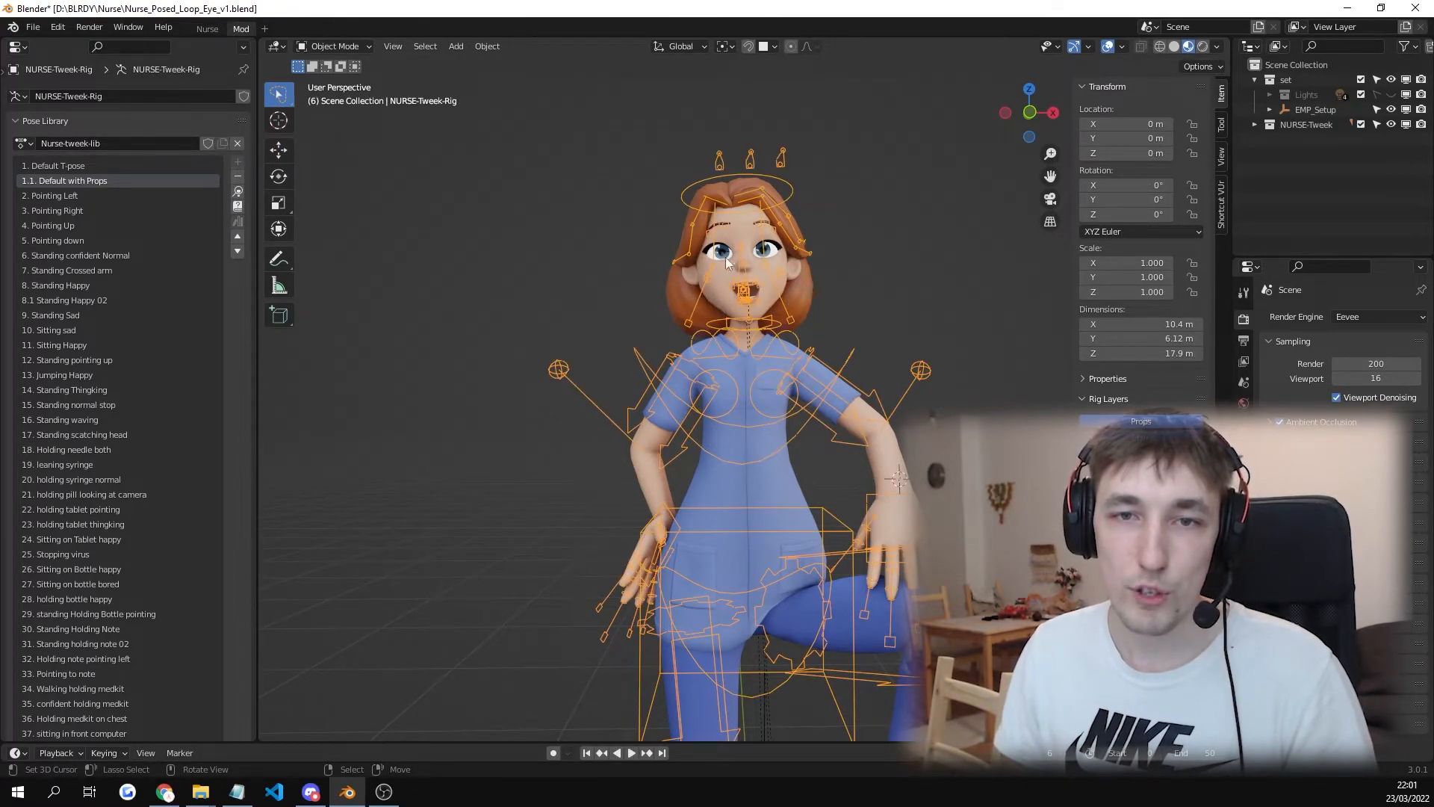
# Select the nurse rig in Object Mode with the seated pose finished
pyautogui.click(333, 46)
pyautogui.write('46xo')
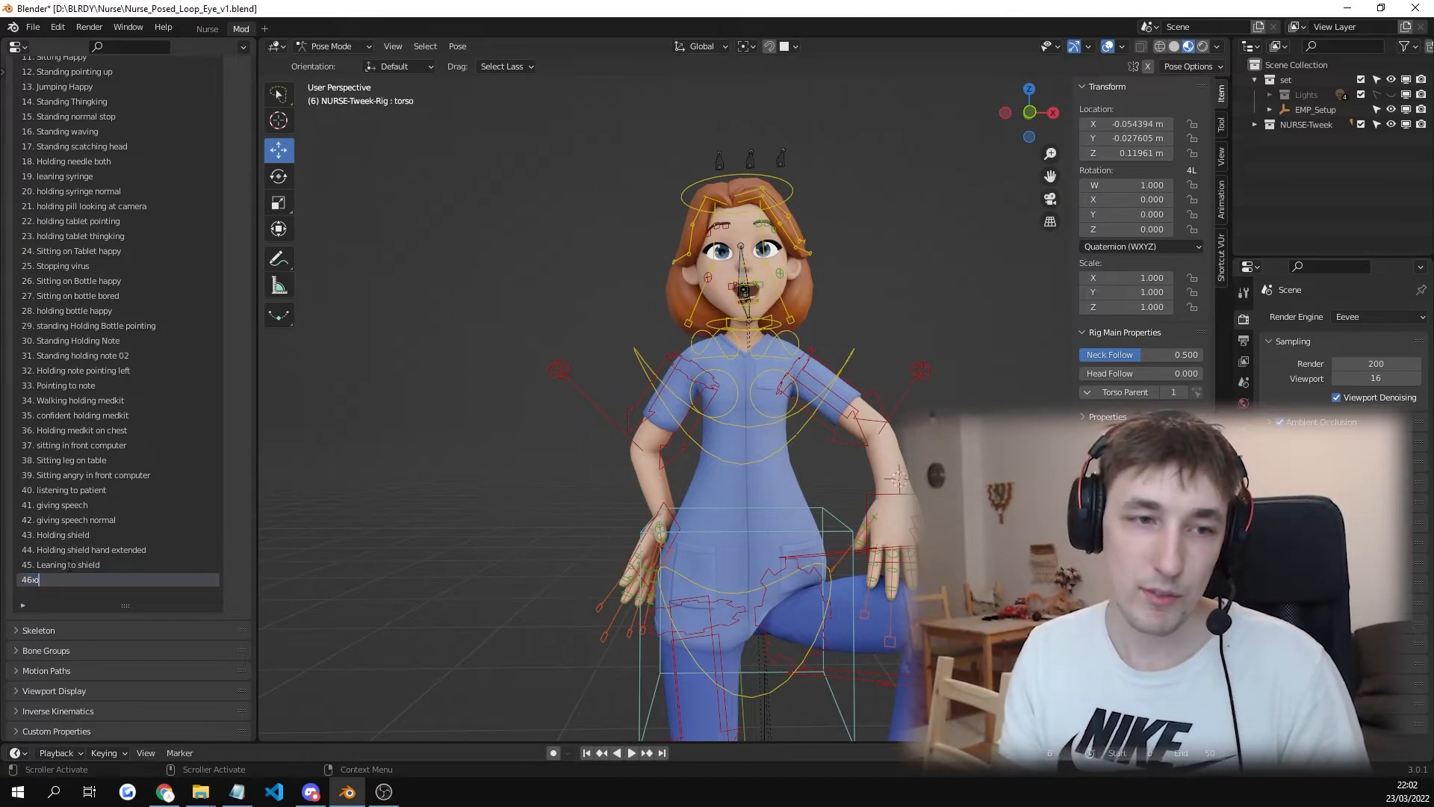
# Name the new 46th pose library entry 'Great Pose' and confirm it
pyautogui.press('BackSpace')
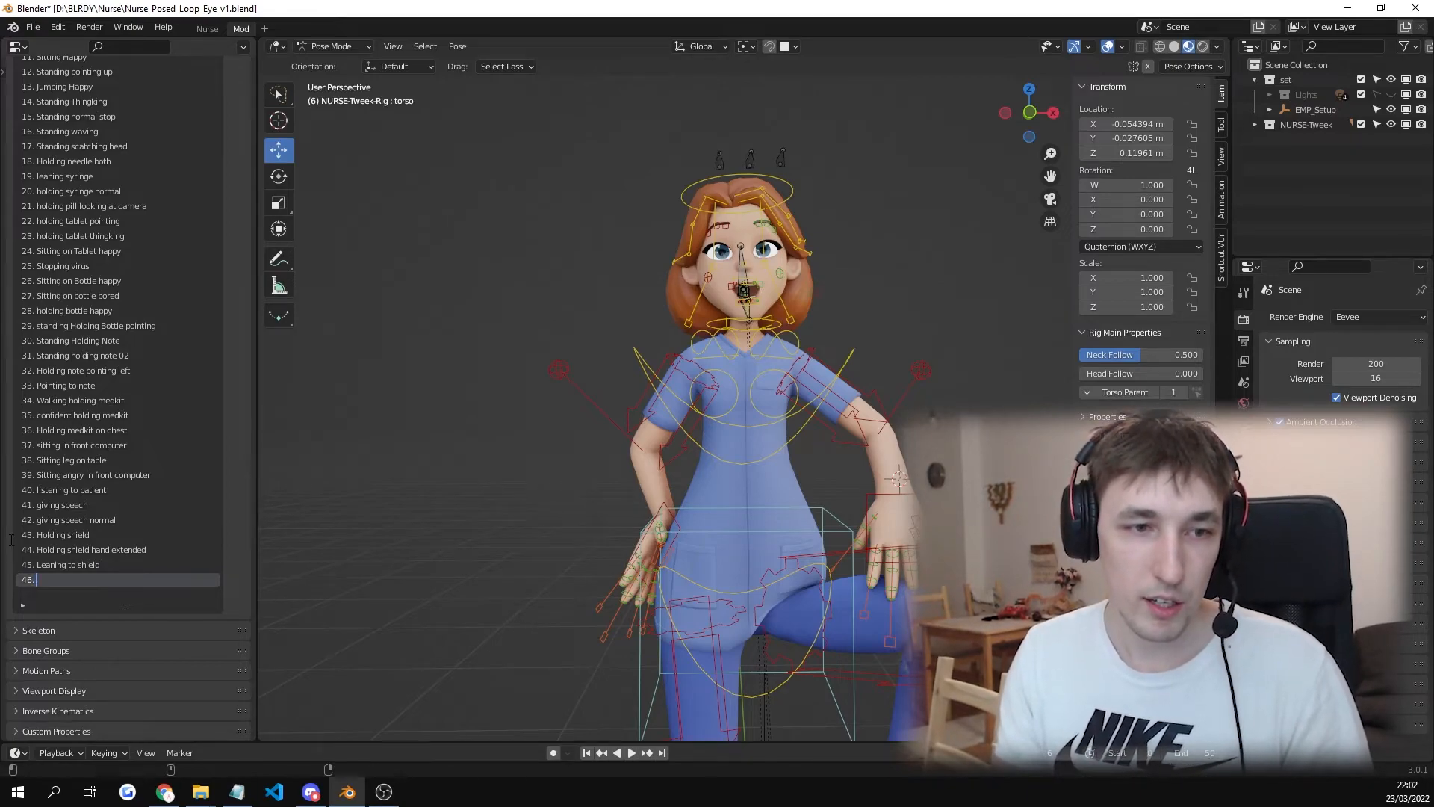
pyautogui.write('Great Pose')
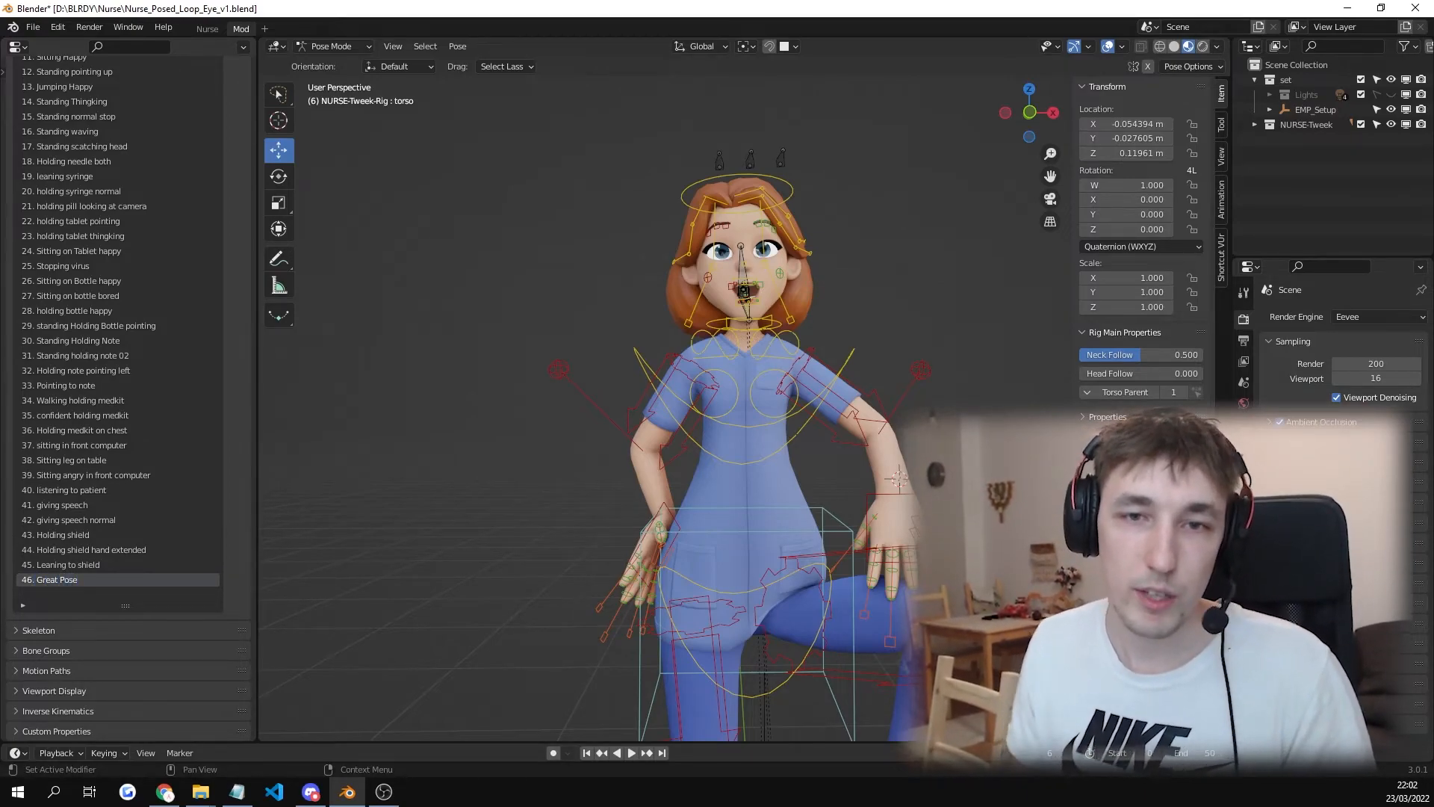
pyautogui.click(334, 47)
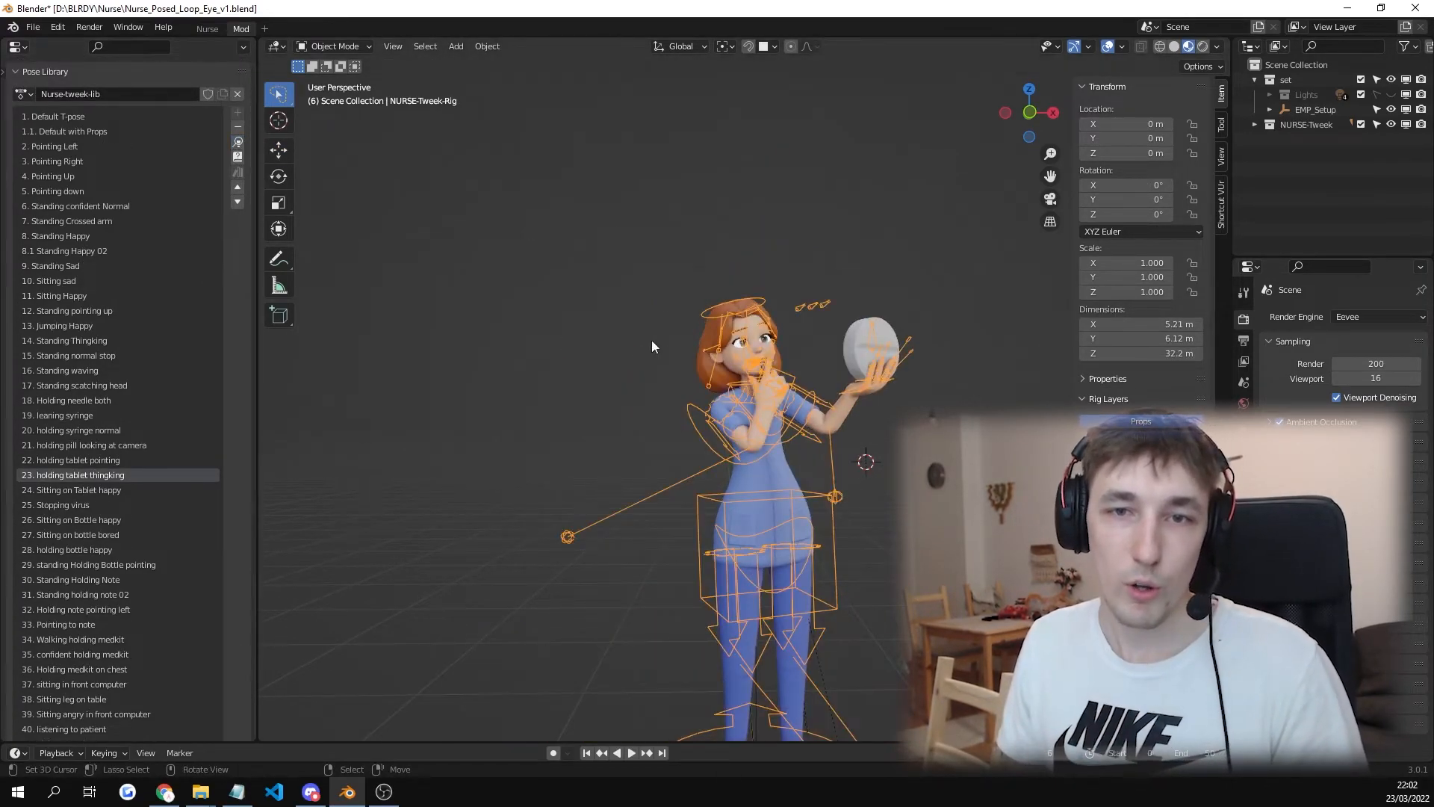
# Scroll the Pose Library list down to show '46. Great Pose' as the last entry
pyautogui.scroll(-3)
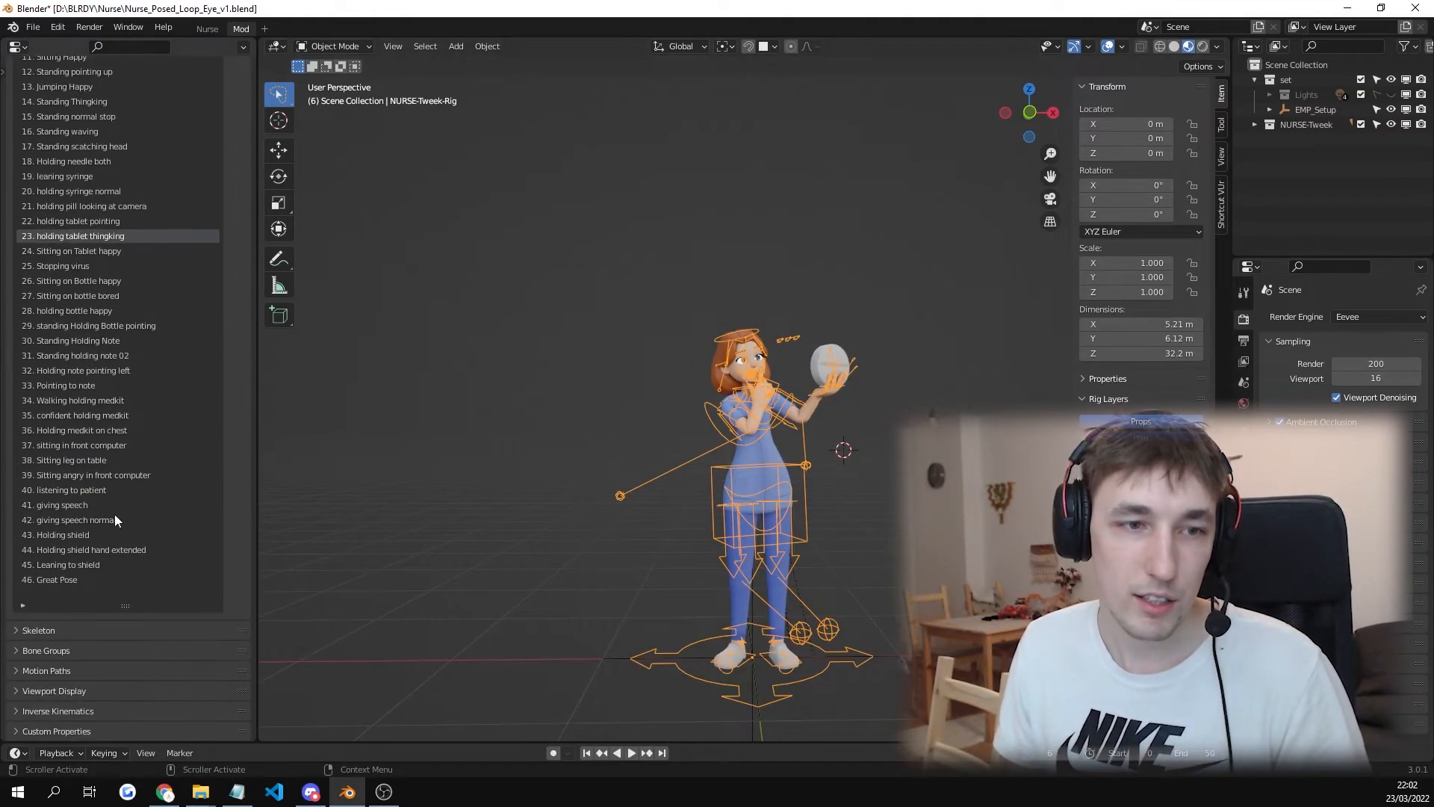